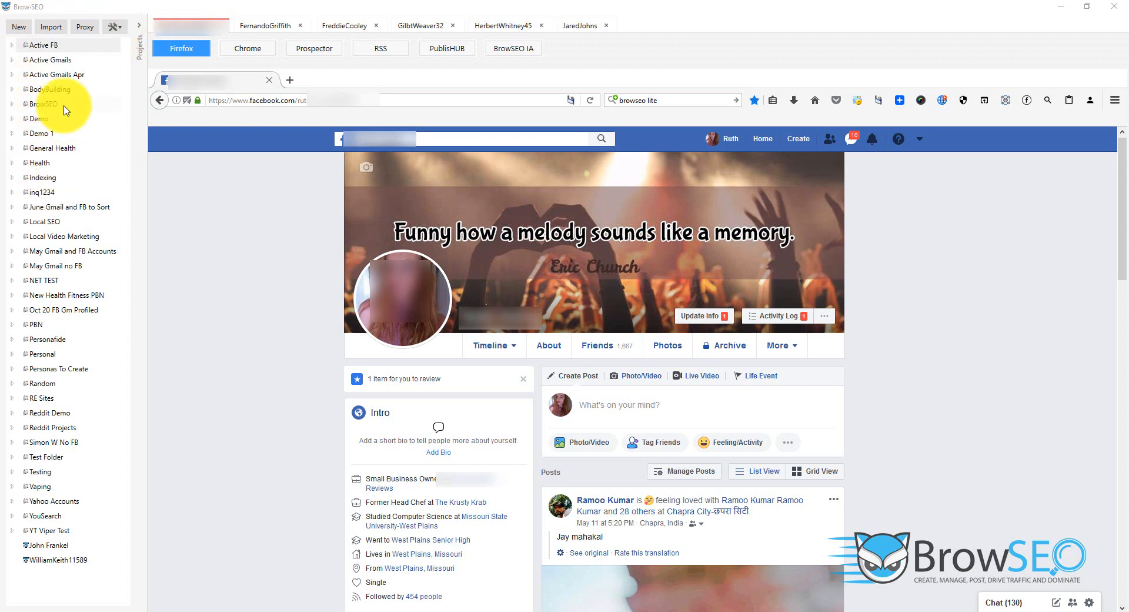
mouse_move(74, 203)
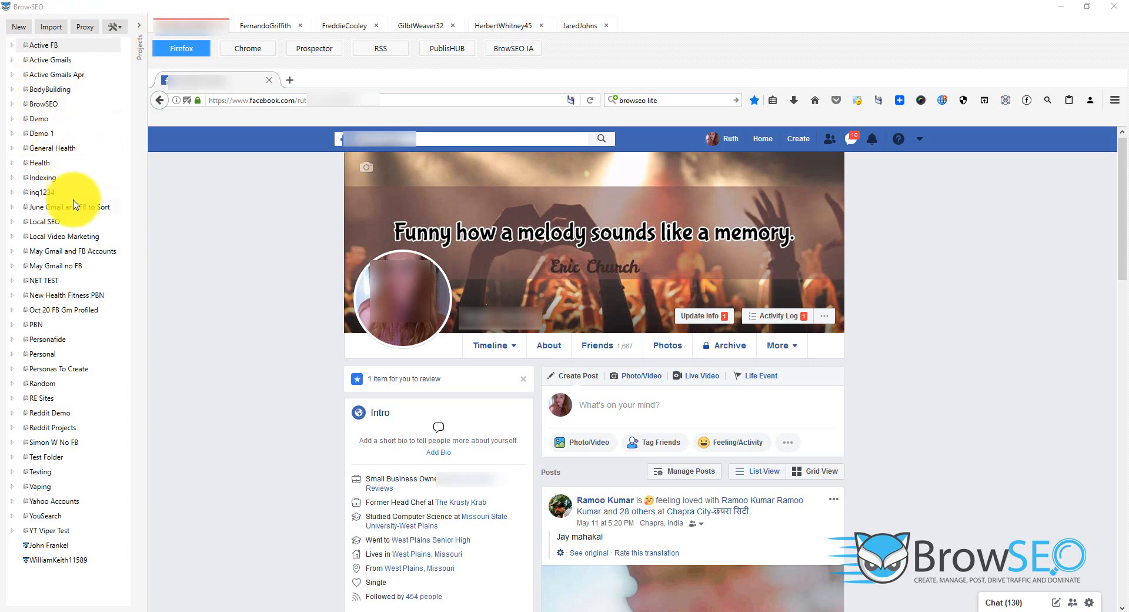
mouse_move(74, 227)
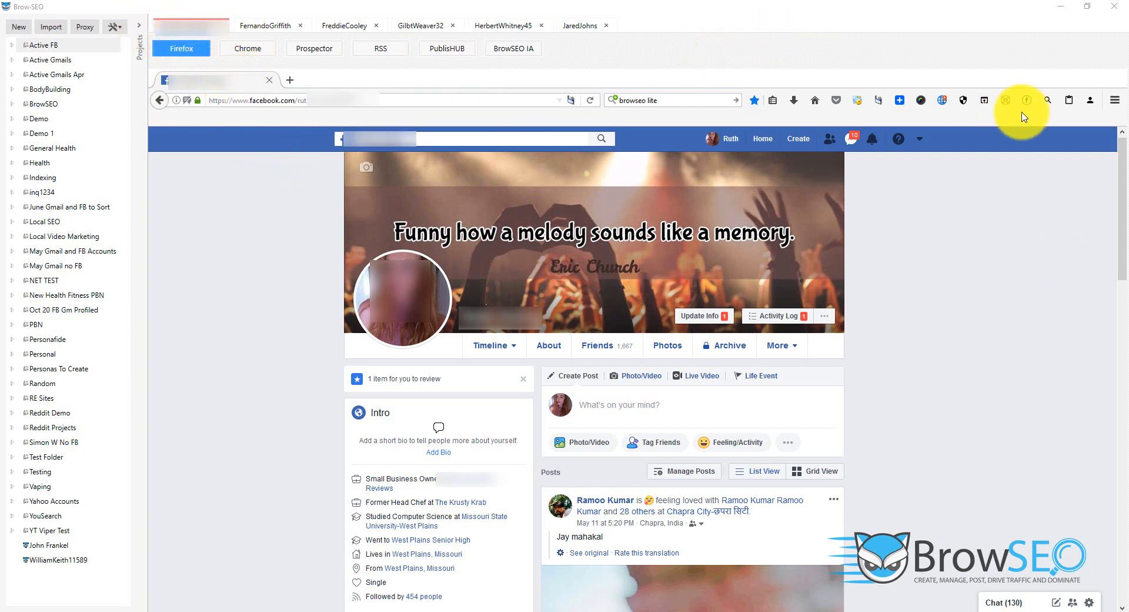
Step: View the Time Sync time-zone list from the profile browser's main menu, then return to the menu
left_click(1115, 100)
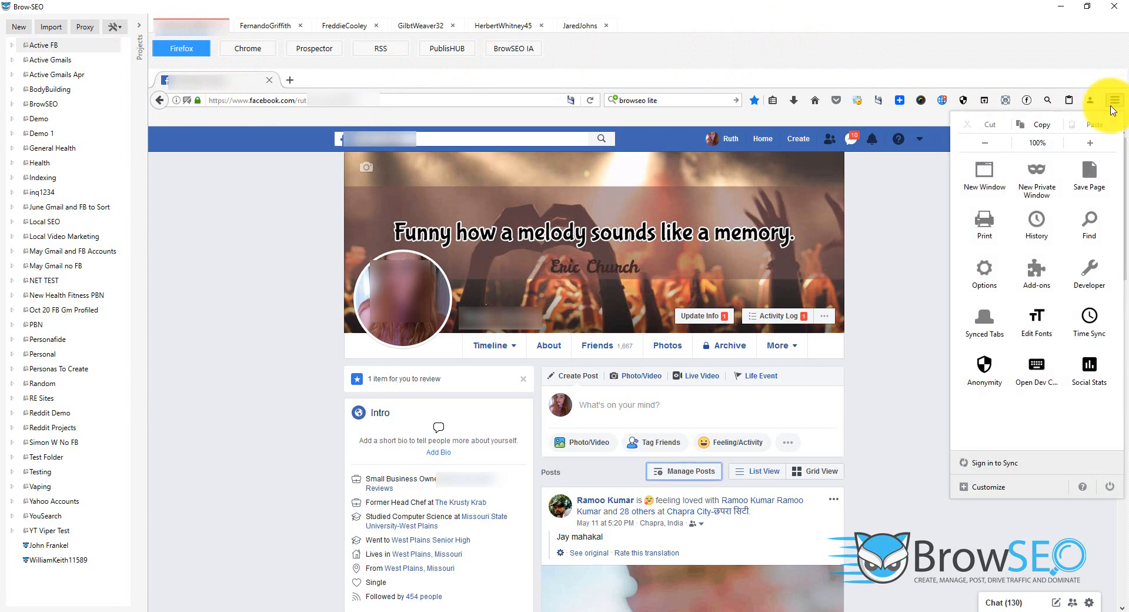
mouse_move(1035, 274)
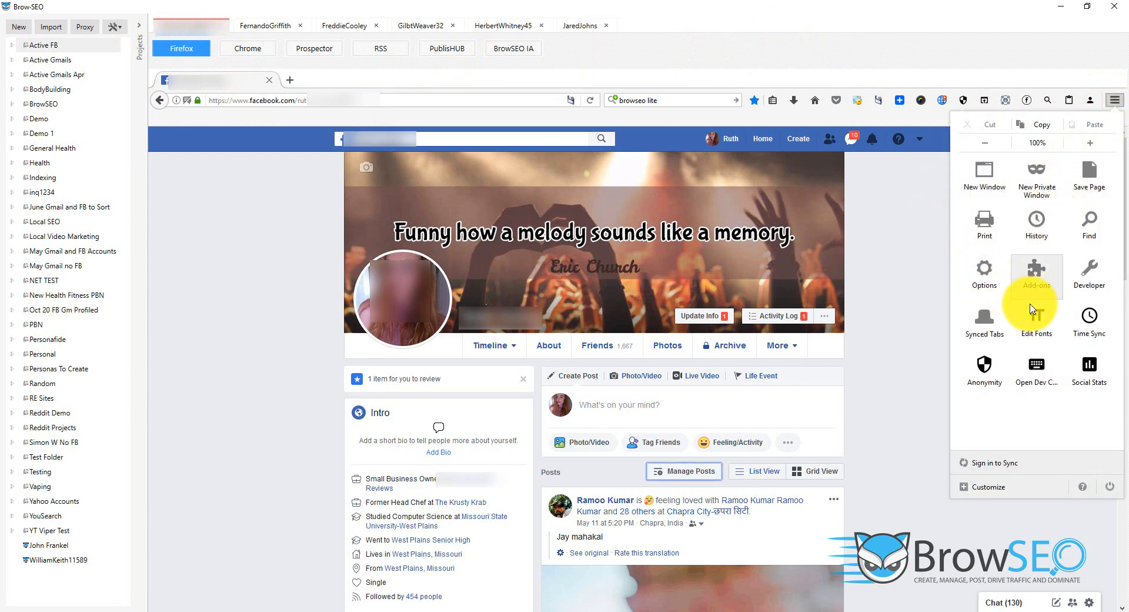
mouse_move(1059, 329)
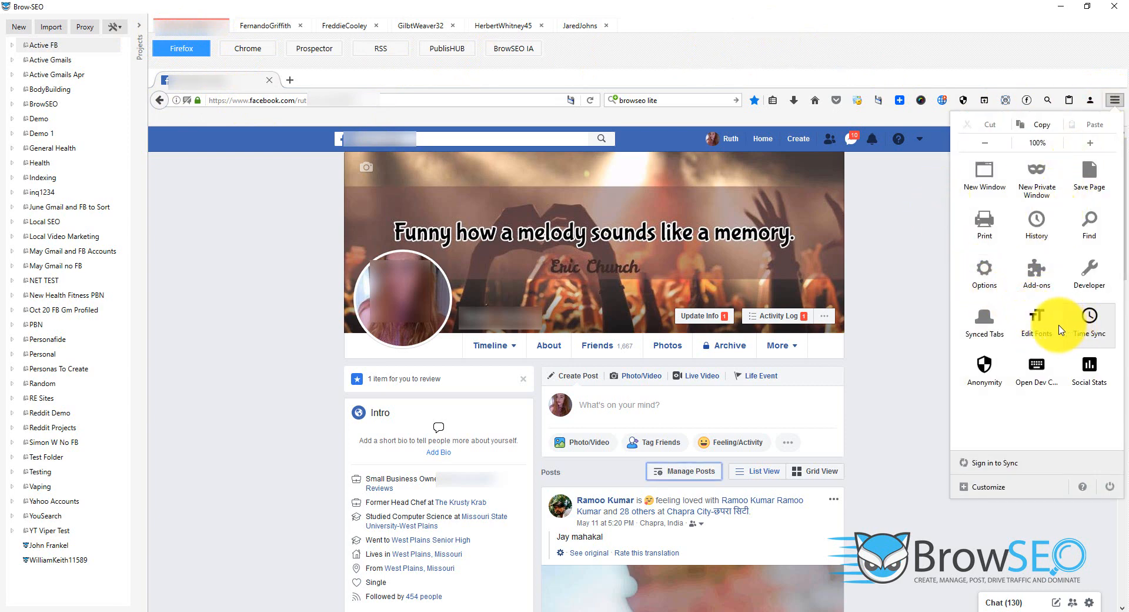
left_click(985, 371)
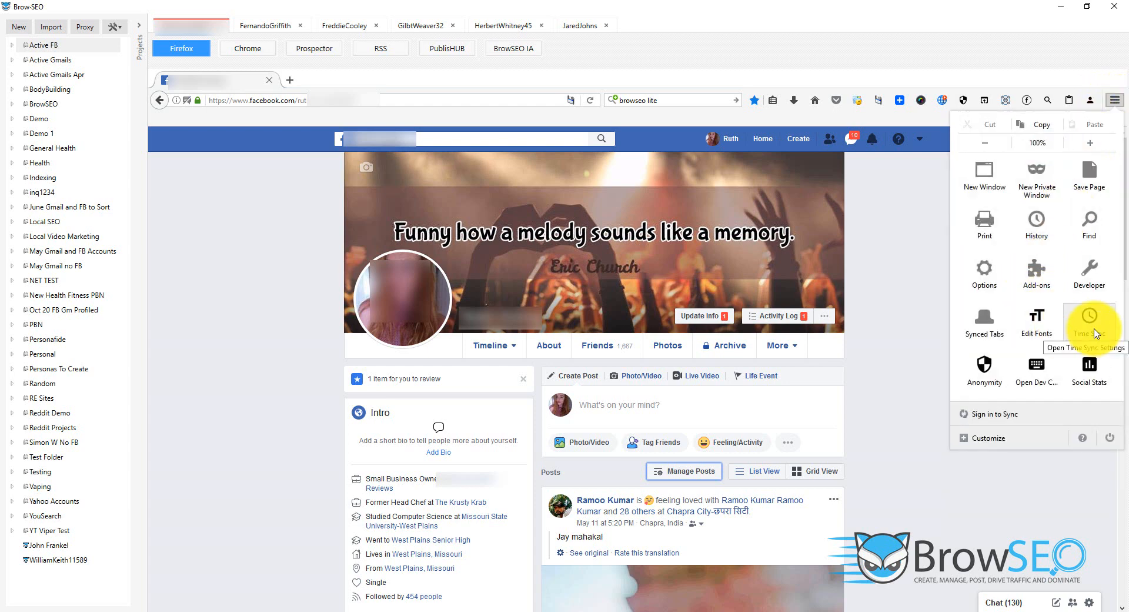
left_click(1088, 319)
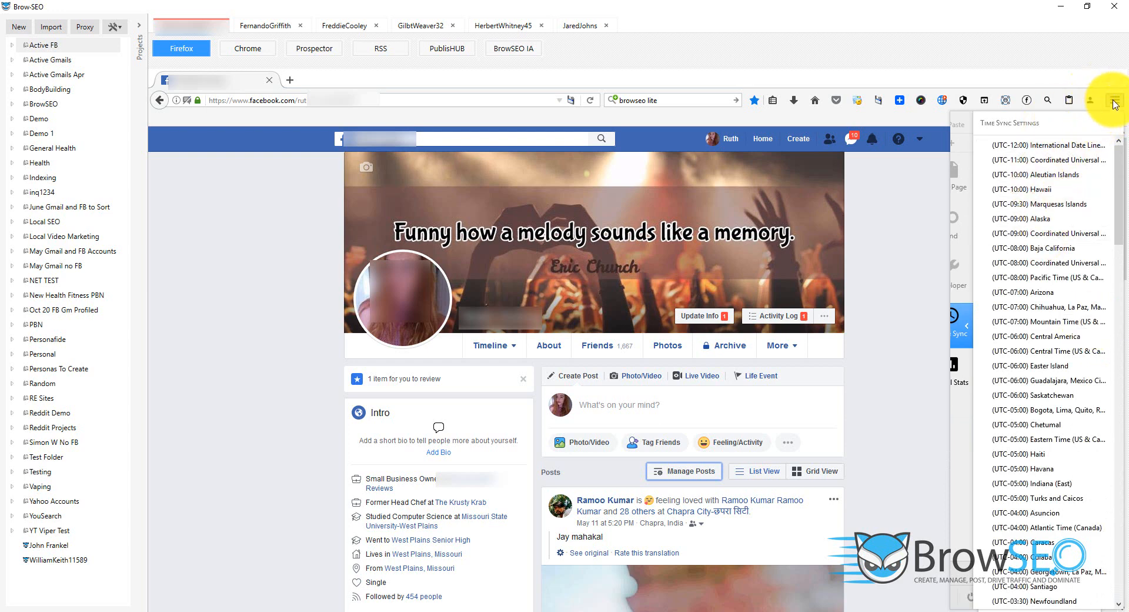
left_click(1114, 100)
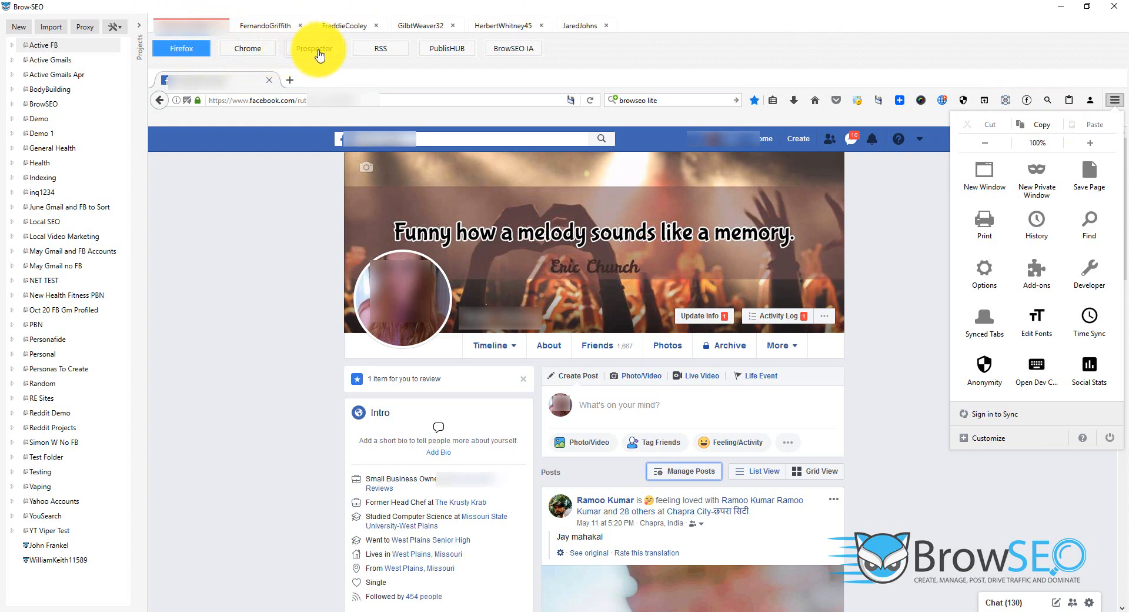
Step: Search Comment Backlinks in Prospector for the keyword 'diet' to list blog post opportunities
left_click(315, 48)
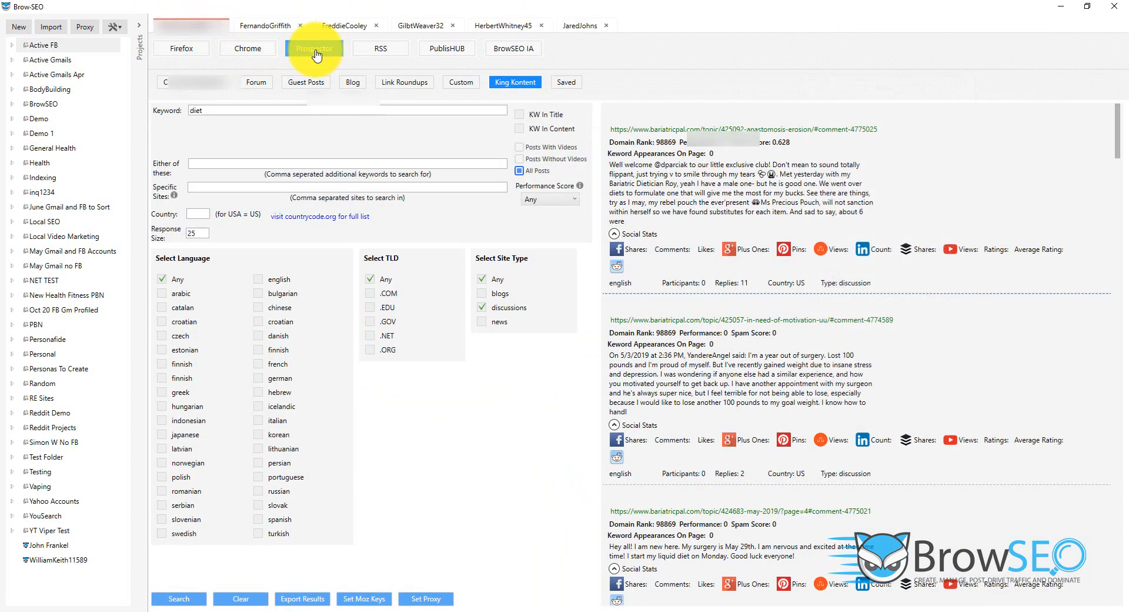
left_click(312, 48)
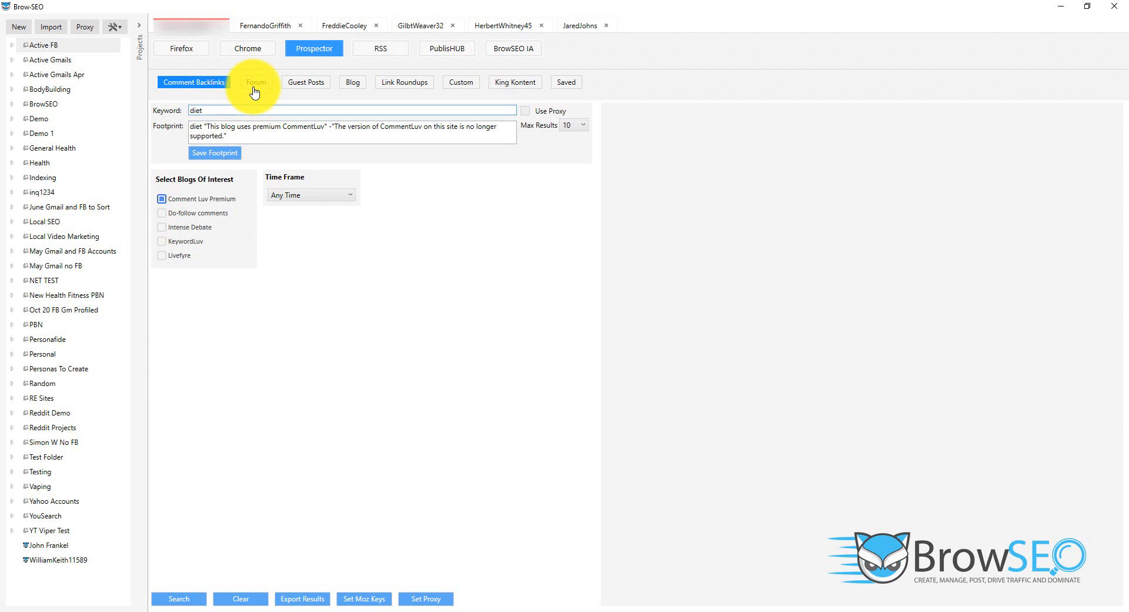
mouse_move(404, 81)
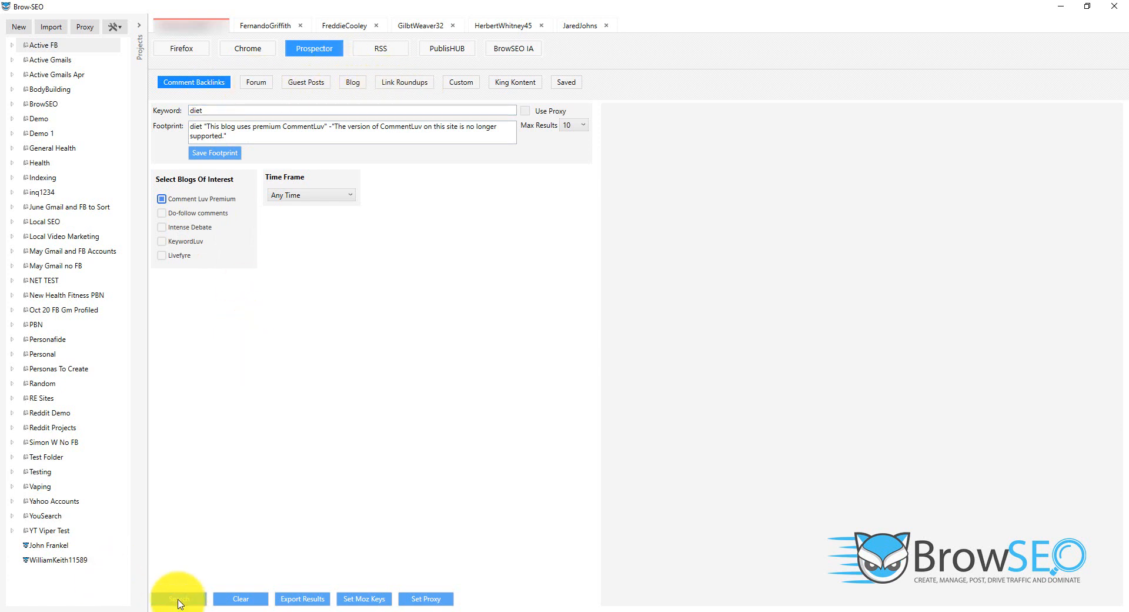
left_click(179, 598)
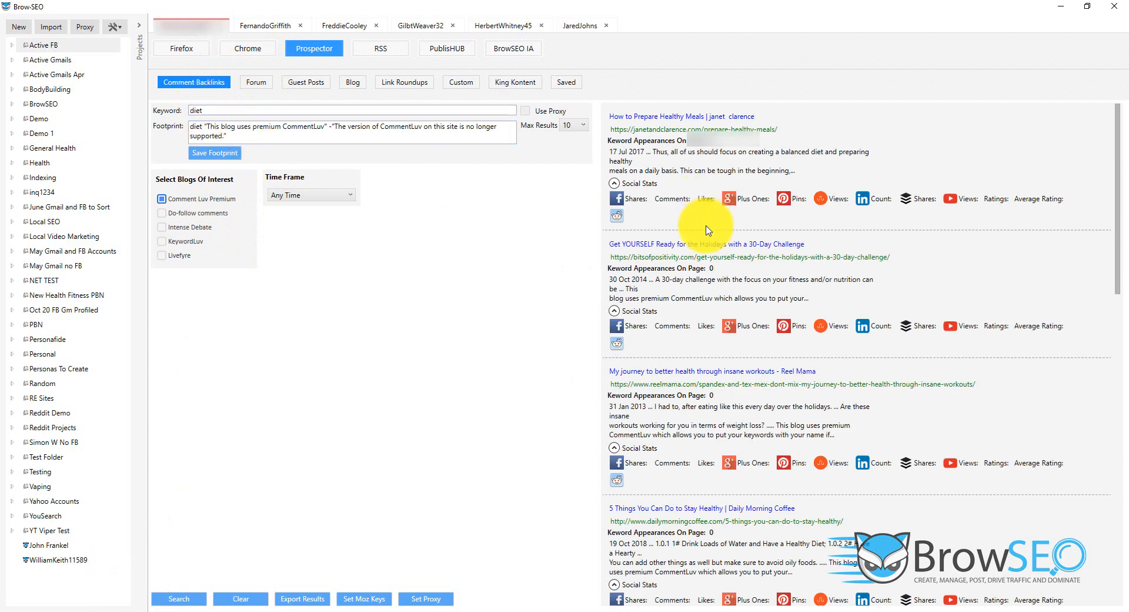
mouse_move(782, 228)
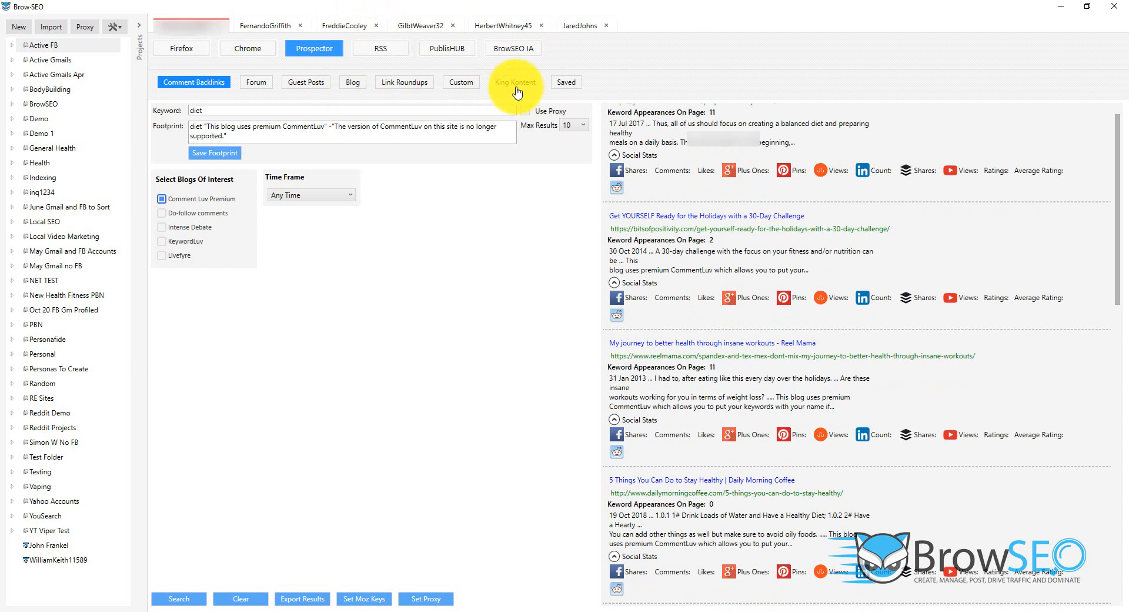
Step: Show King Kontent discussion-site results for 'diet' and scroll through their ranks and social stats
left_click(514, 82)
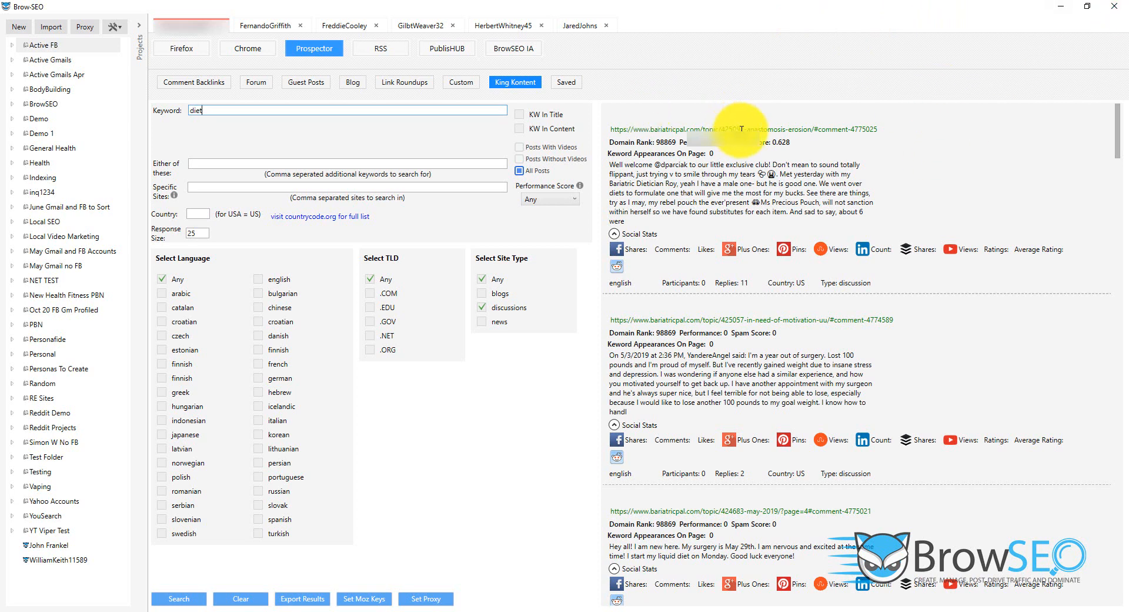
mouse_move(835, 148)
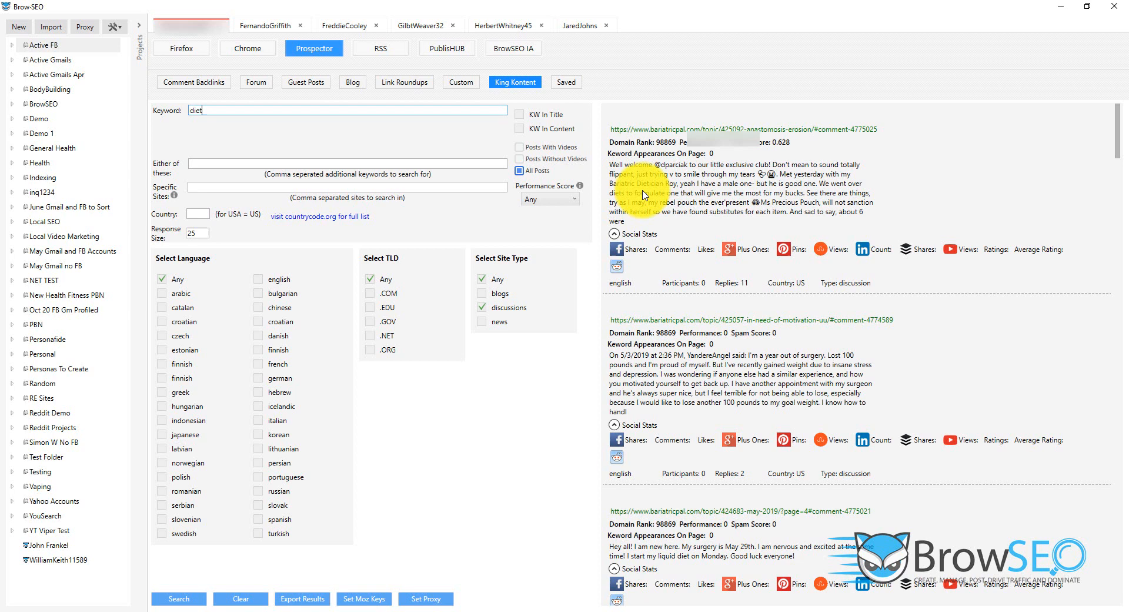
scroll("down", 3)
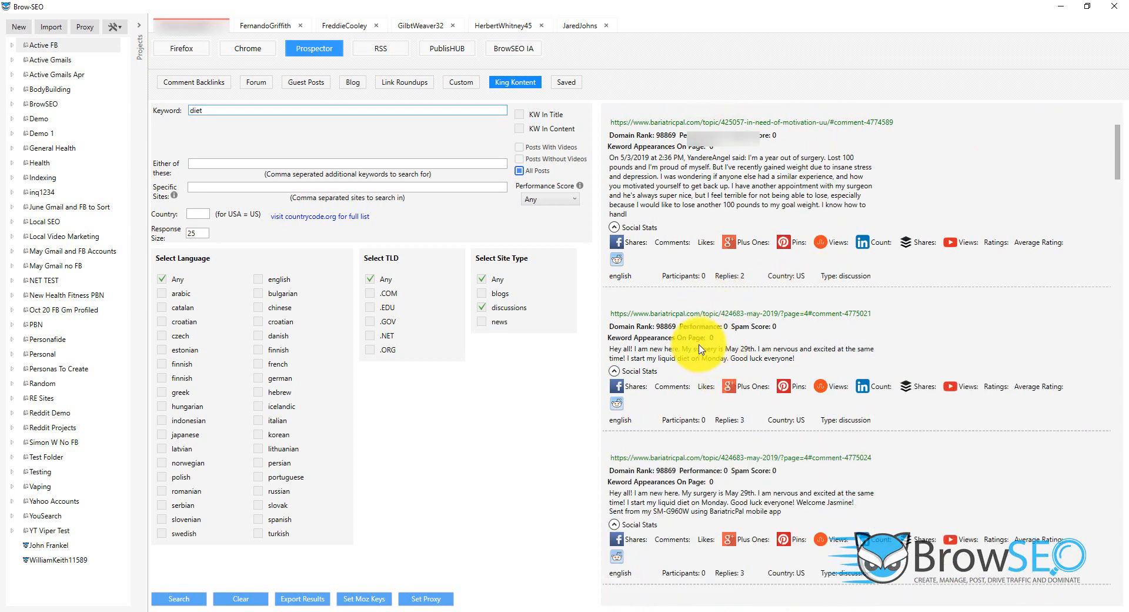
scroll("down", 3)
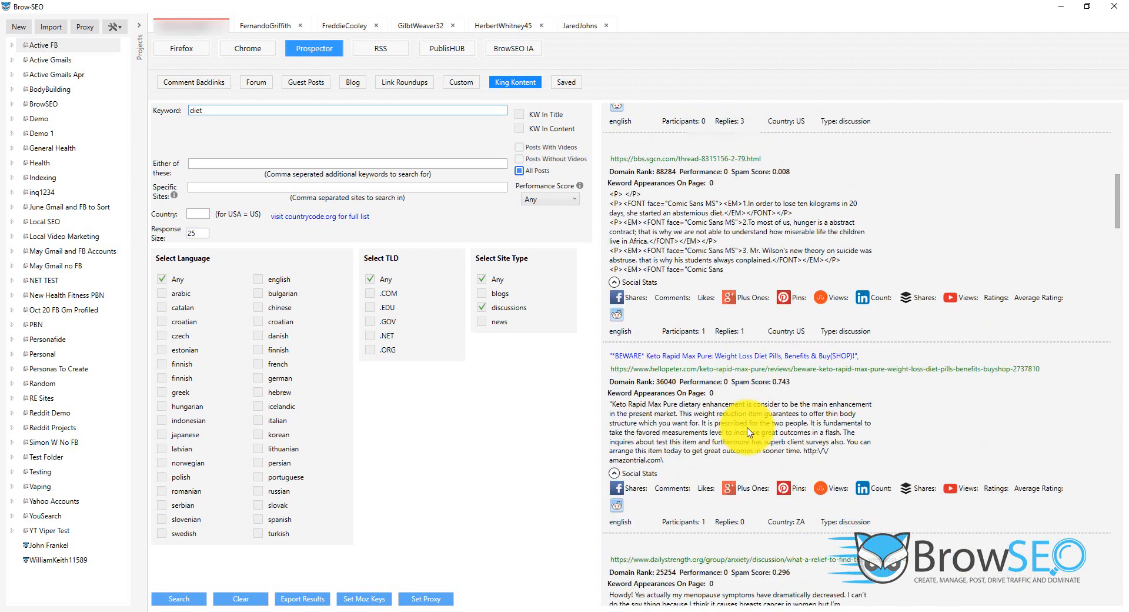
scroll("down", 3)
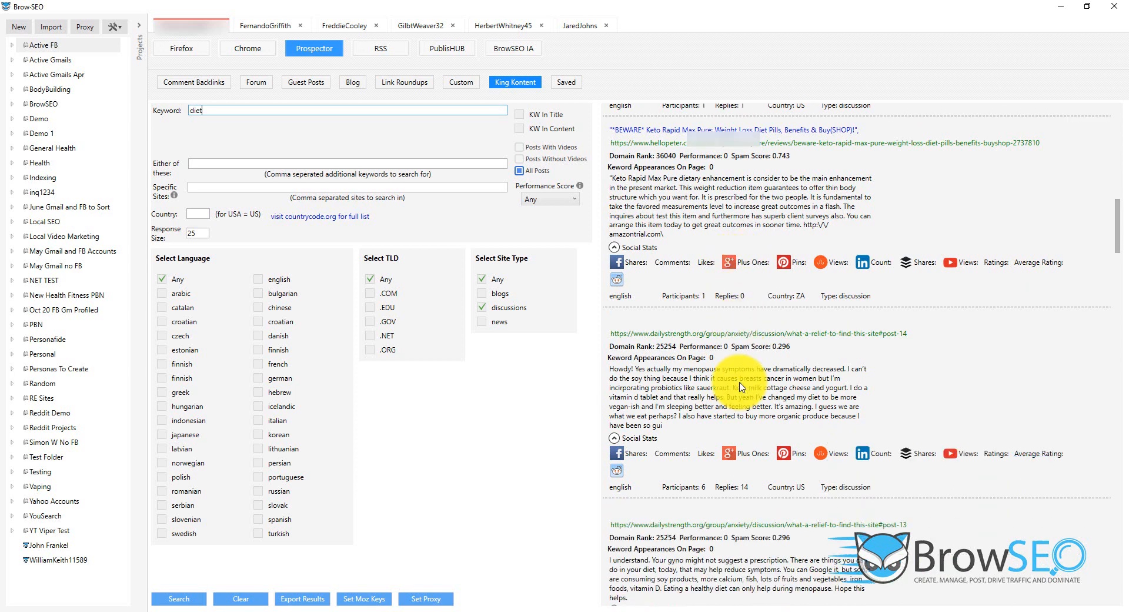
mouse_move(859, 360)
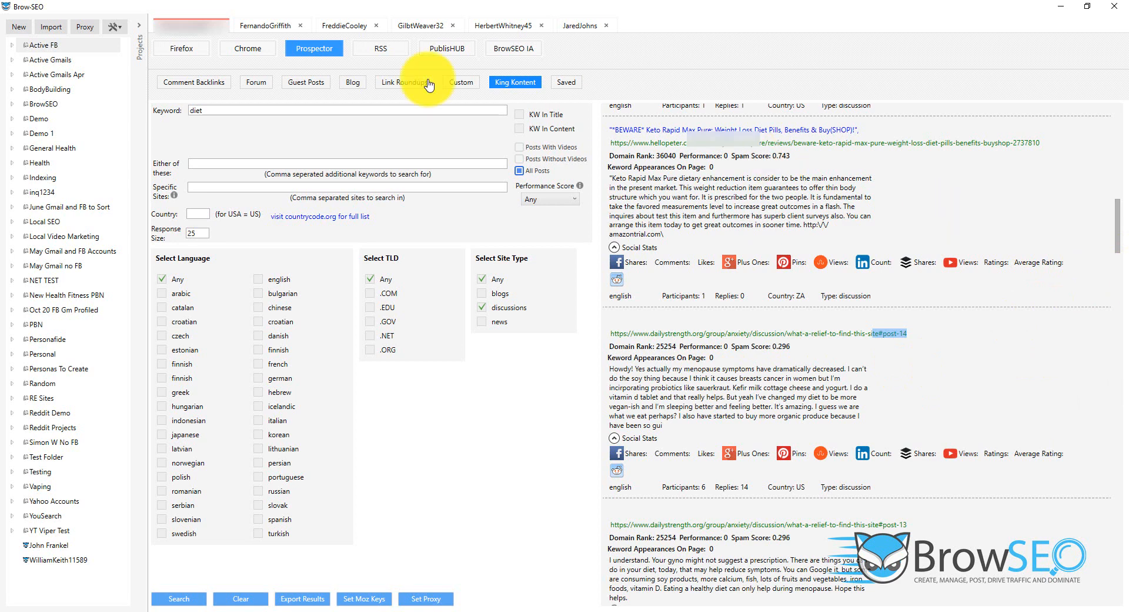
Step: Browse the RSS module's feed group, viewing and closing its list of feed addresses
left_click(380, 48)
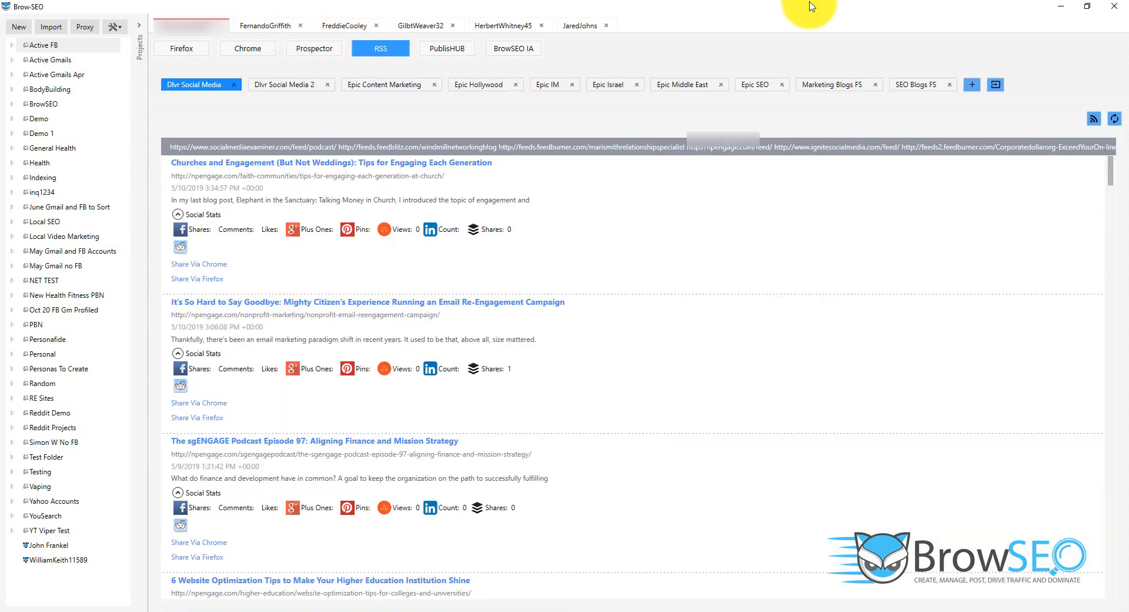
mouse_move(812, 7)
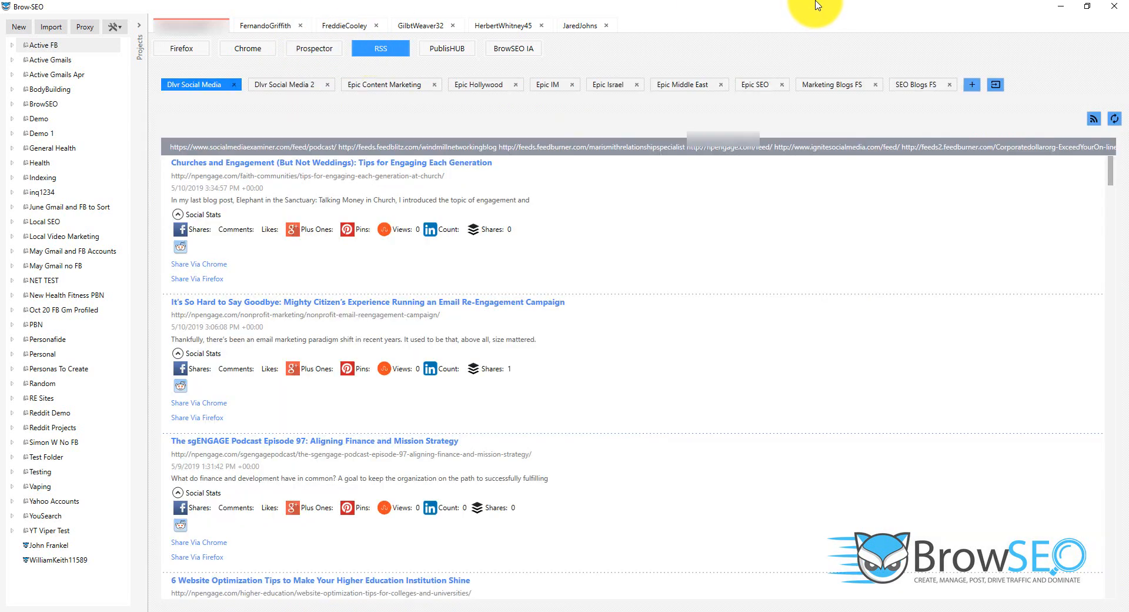
mouse_move(867, 5)
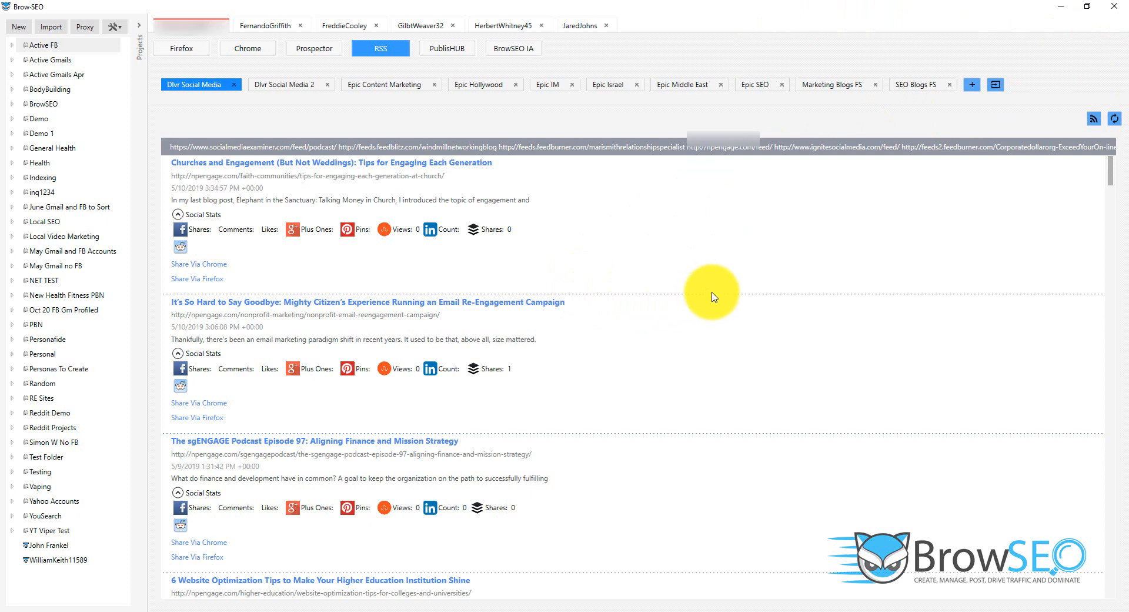
mouse_move(673, 239)
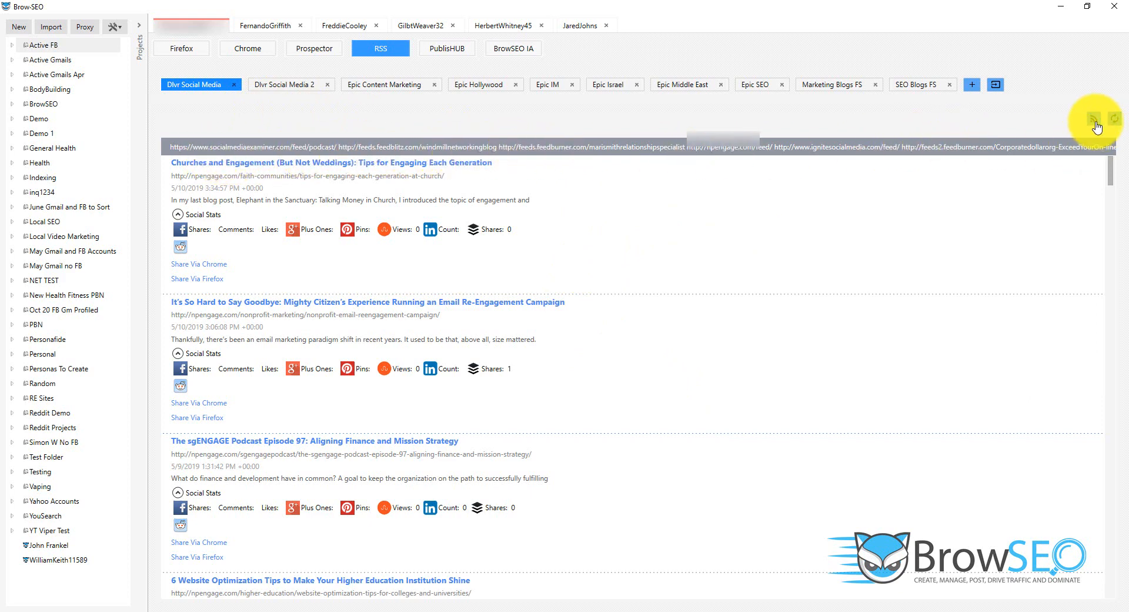
left_click(1094, 119)
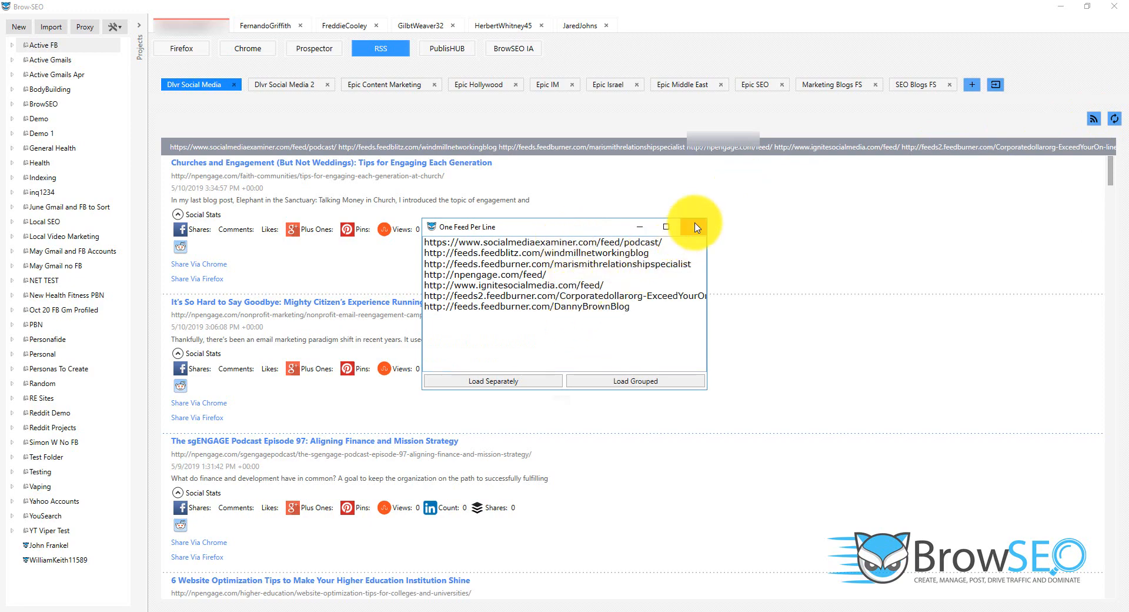
left_click(694, 226)
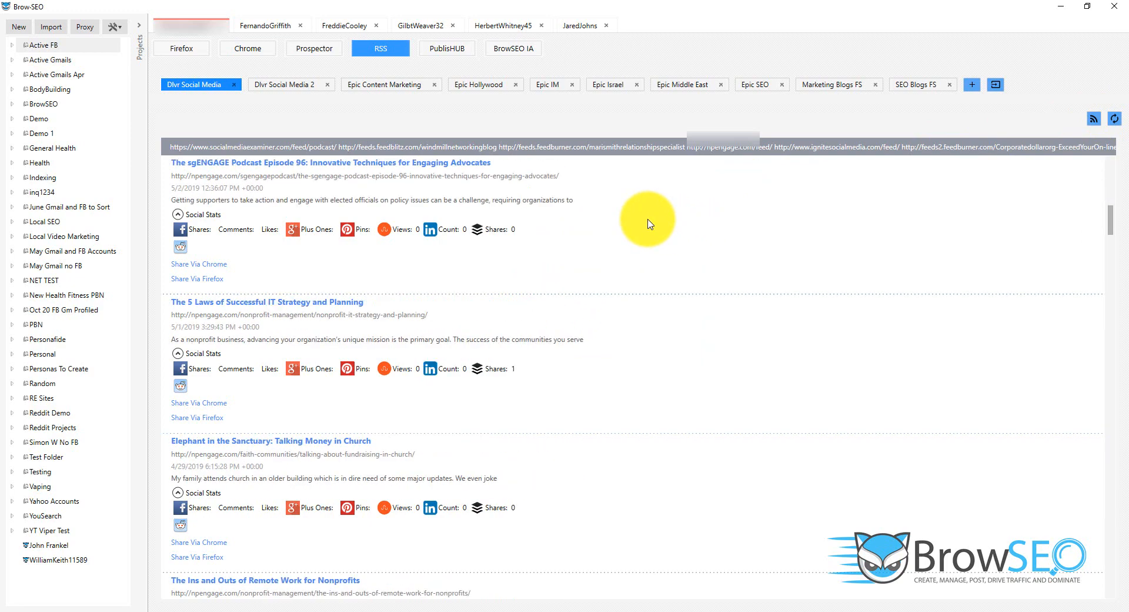
left_click(1114, 119)
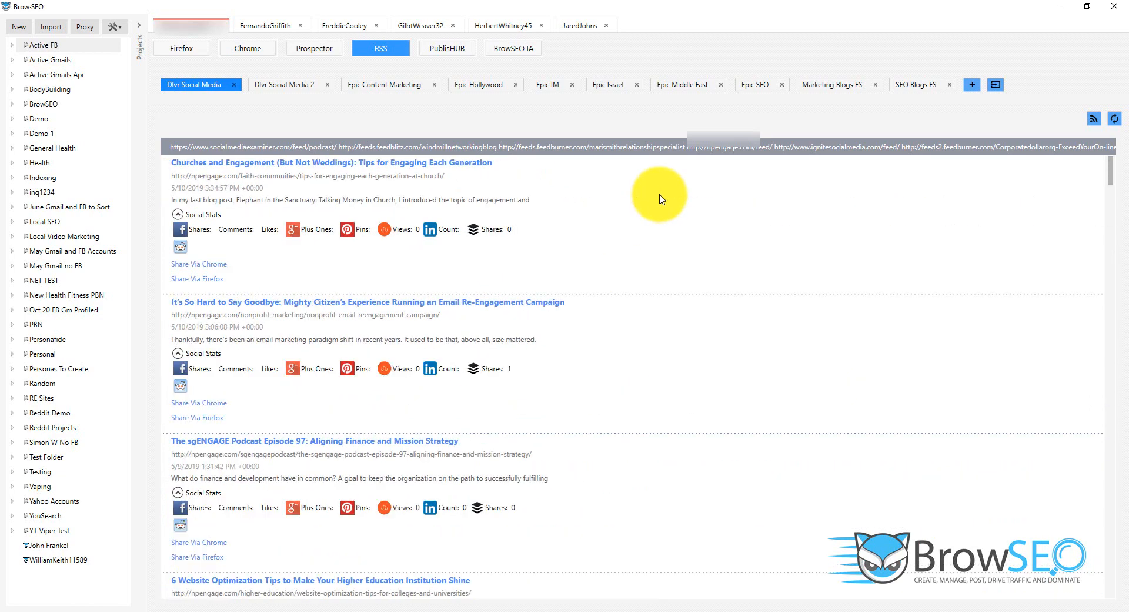
right_click(660, 198)
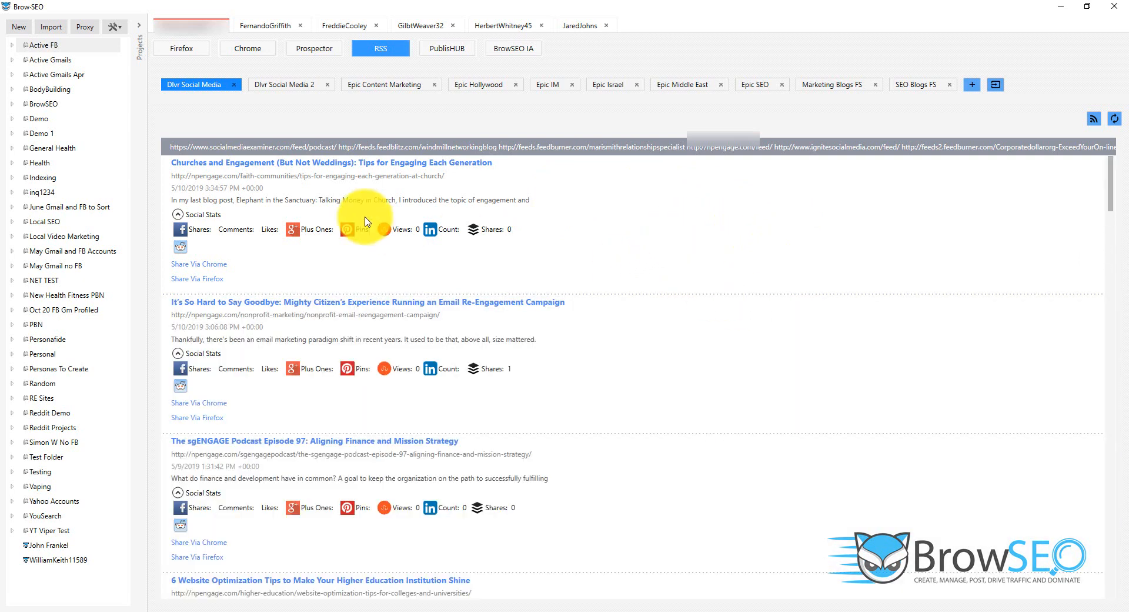
scroll("down", 3)
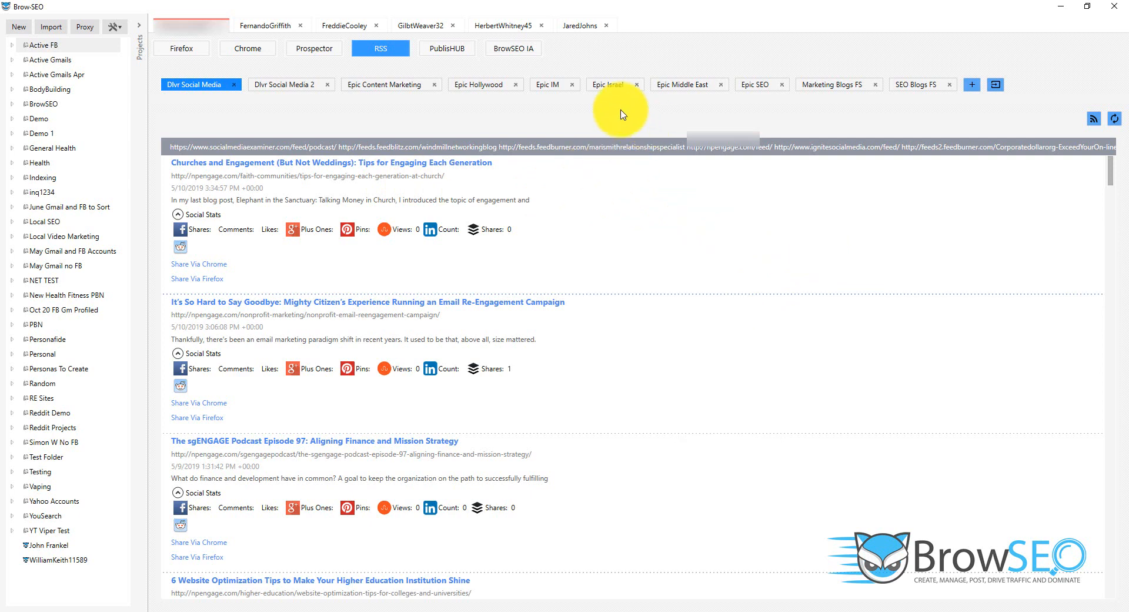
mouse_move(499, 37)
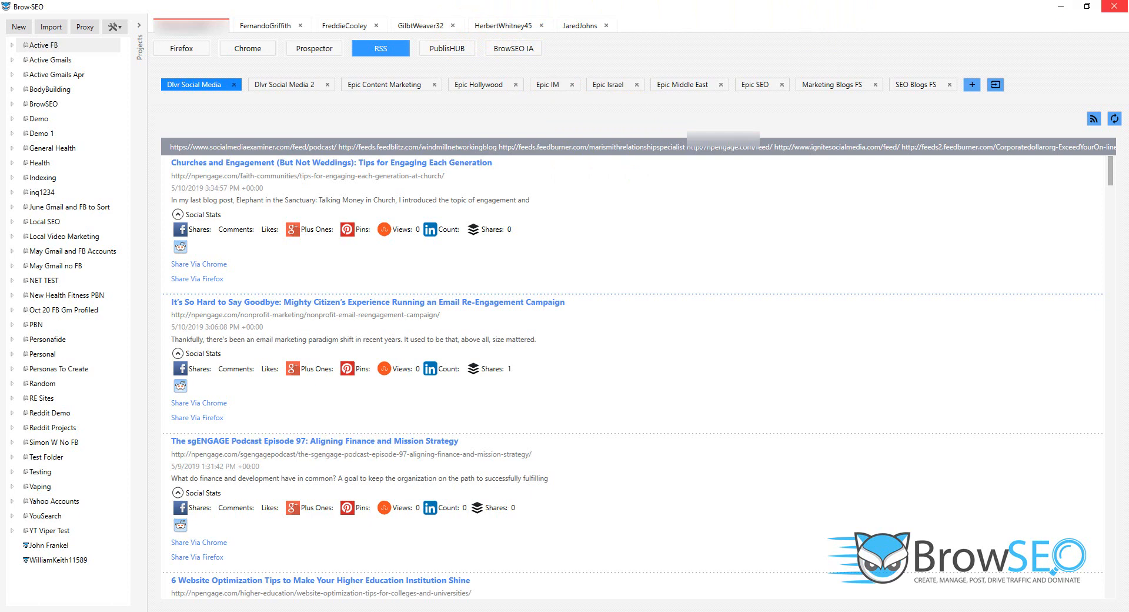
Step: Visit the PublishHUB editor, then the BrowSEO IA macro runner with its macros and projects
left_click(445, 48)
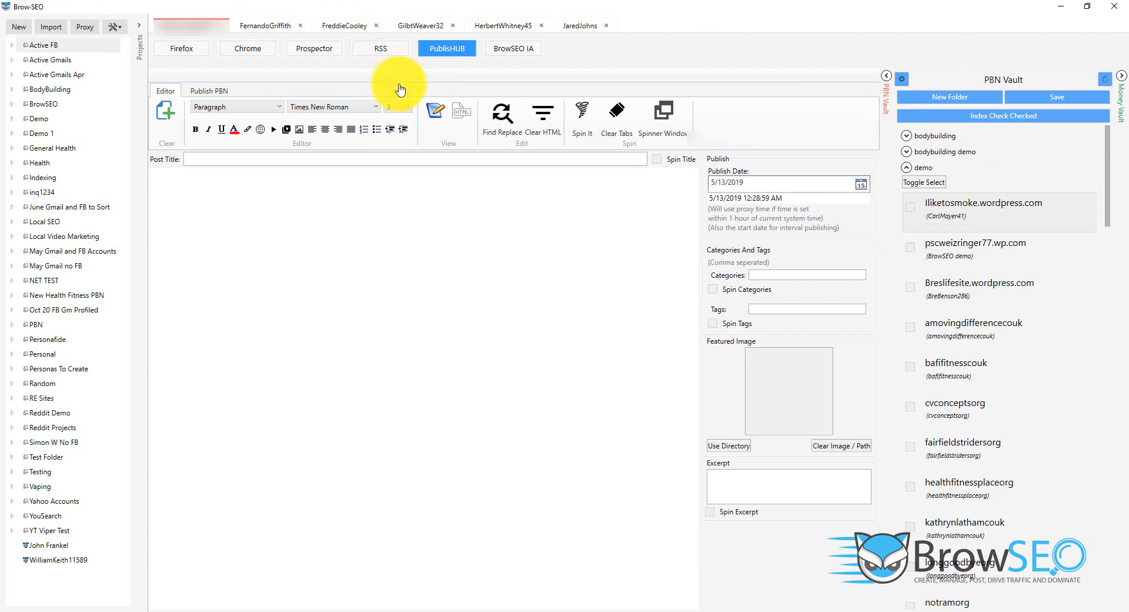
left_click(513, 48)
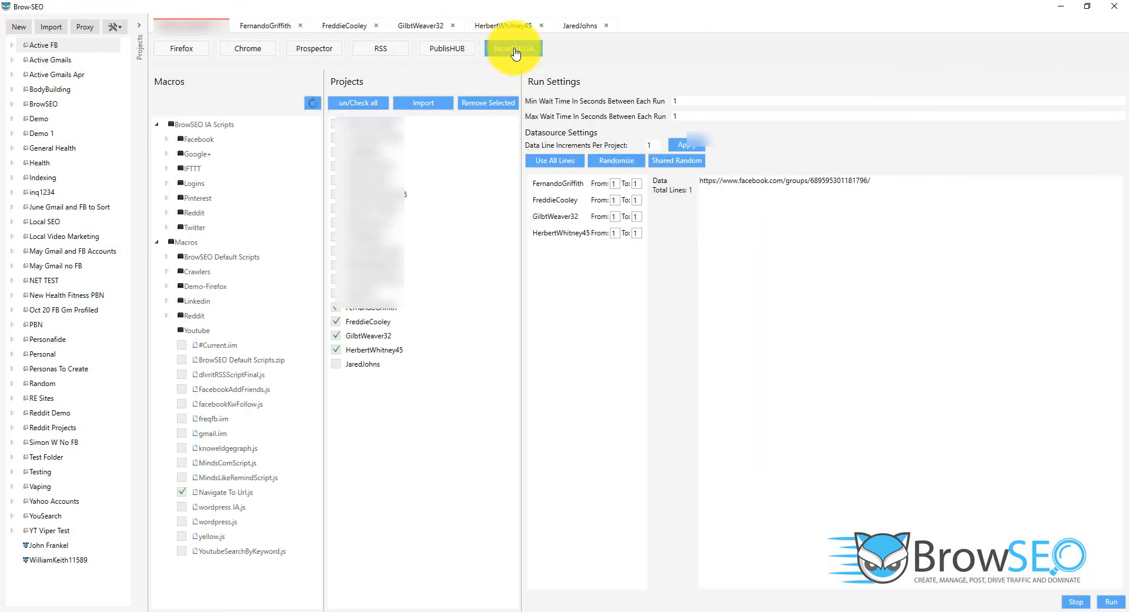
left_click(513, 48)
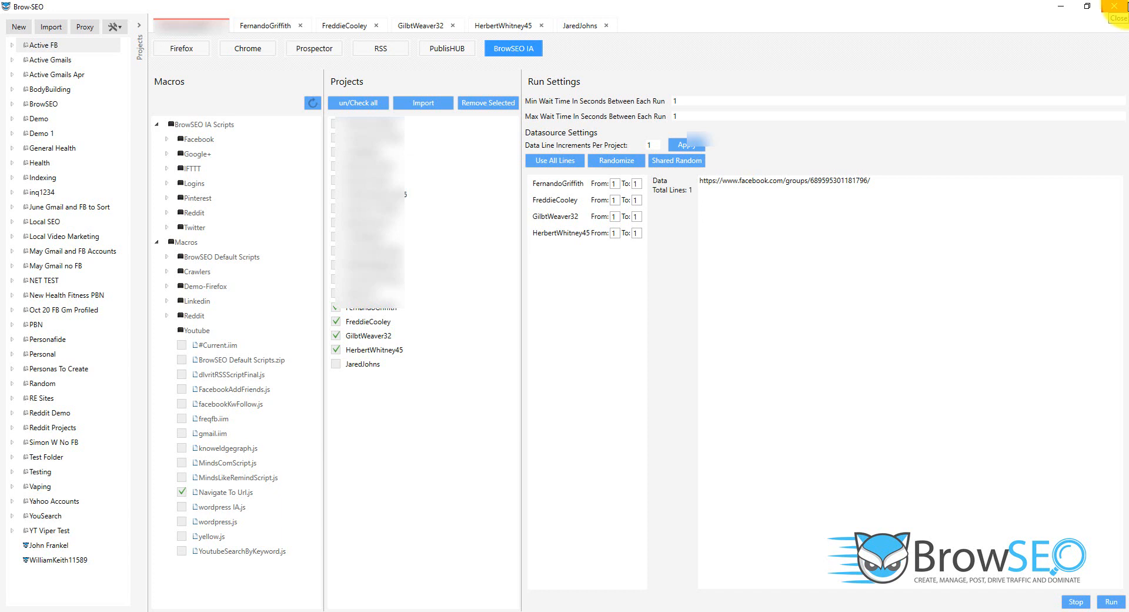
mouse_move(937, 52)
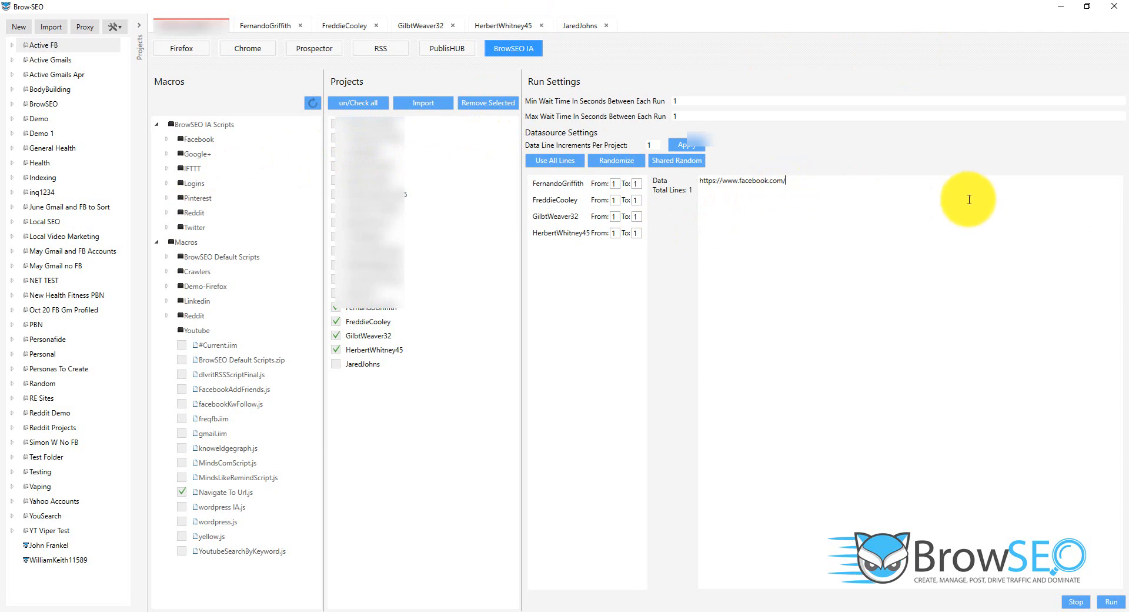
mouse_move(278, 213)
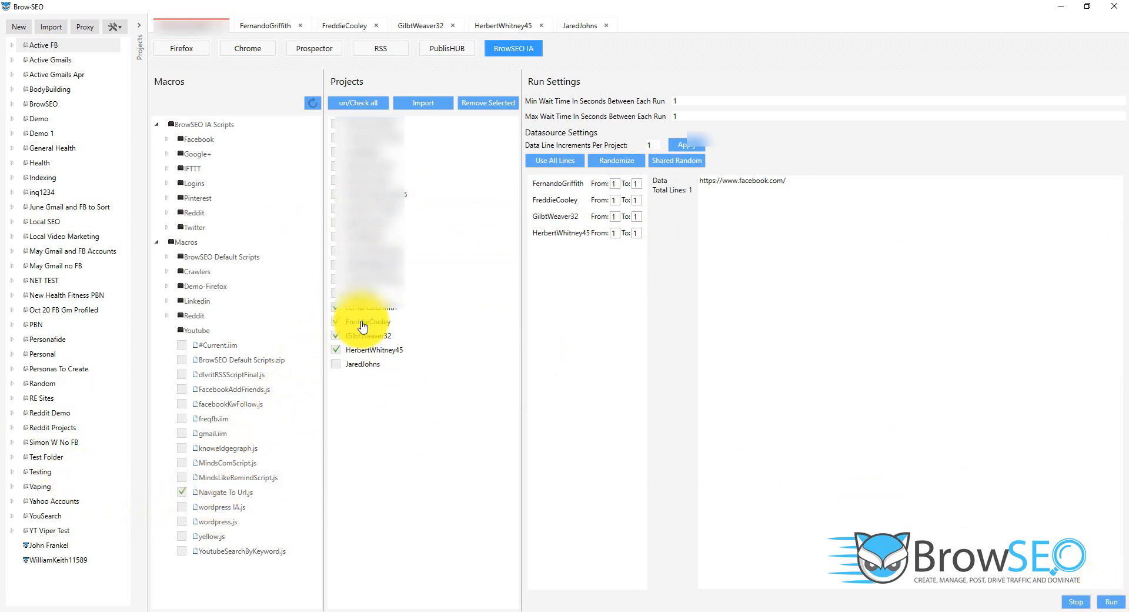
left_click(335, 321)
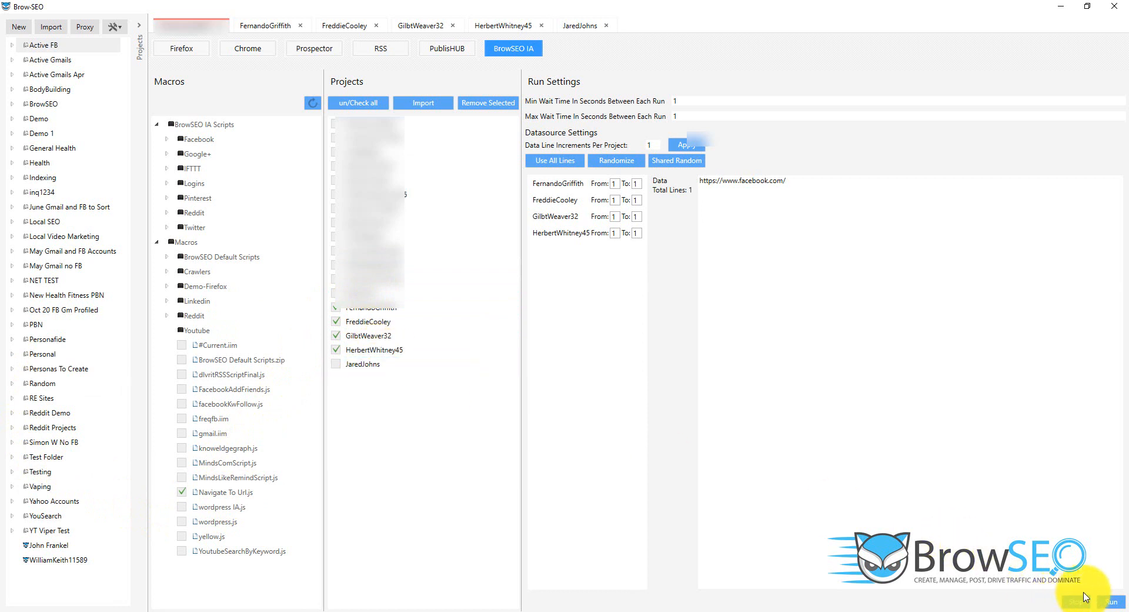
Step: Run the navigation macro so four profile windows each load their Facebook news feed
left_click(1108, 601)
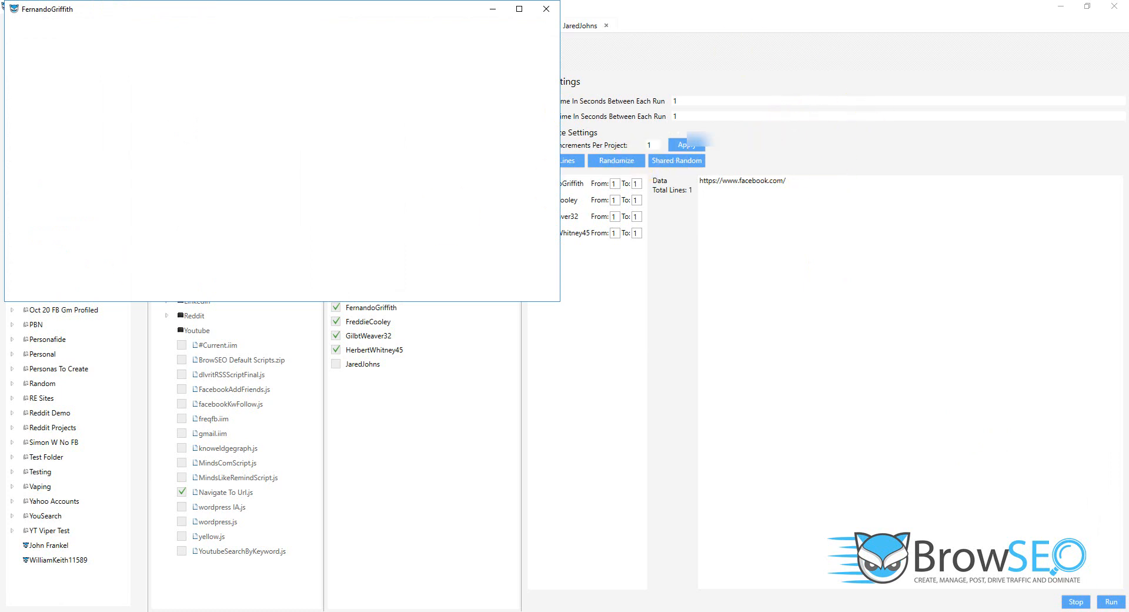
mouse_move(12, 146)
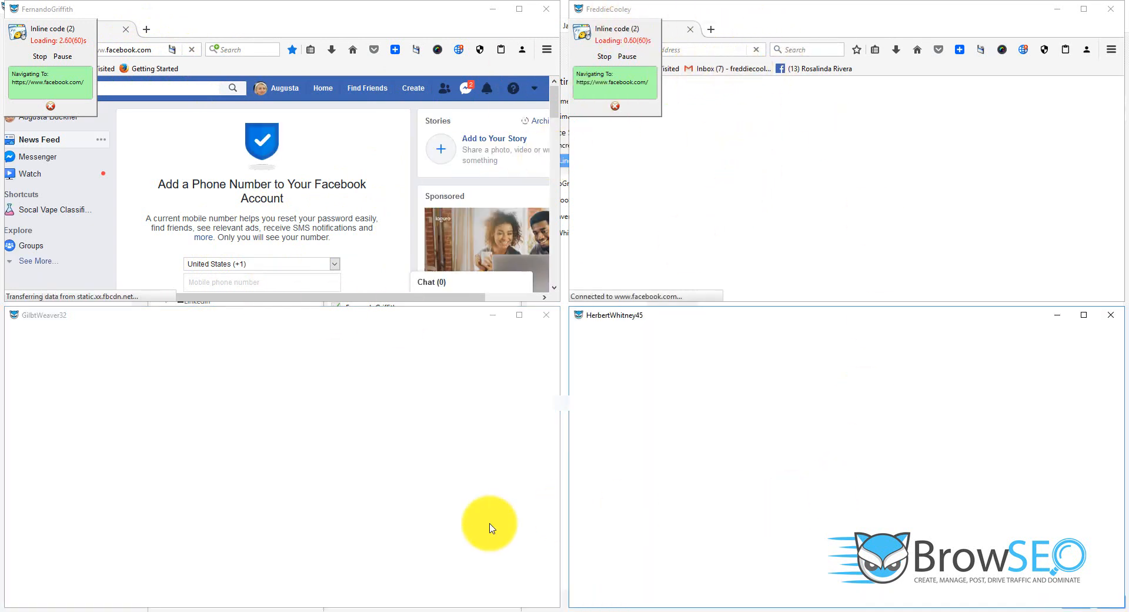
left_click(432, 281)
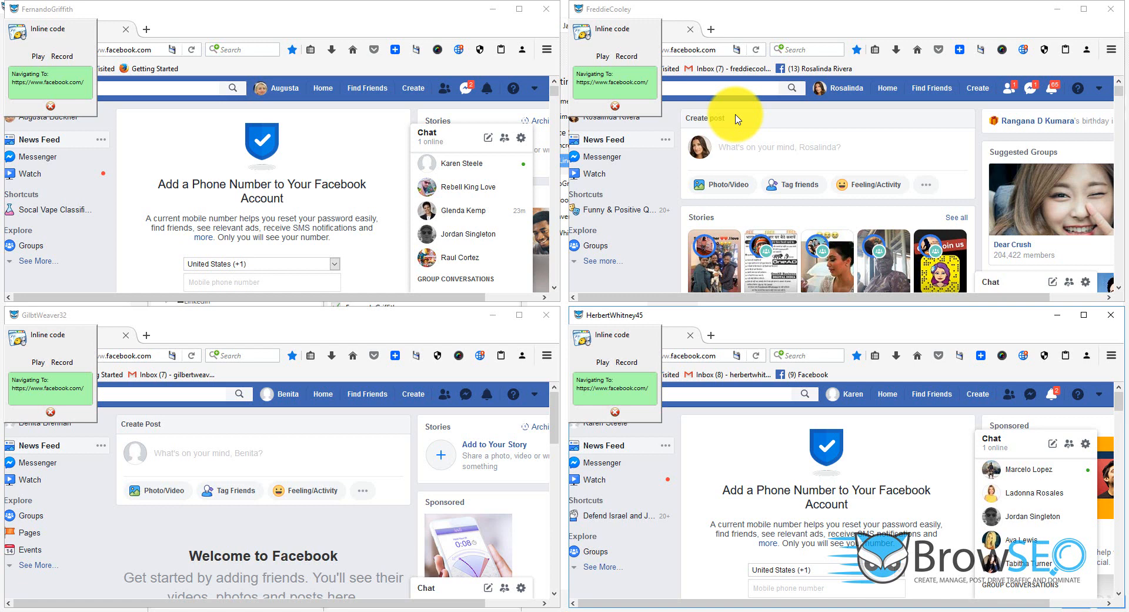
mouse_move(807, 185)
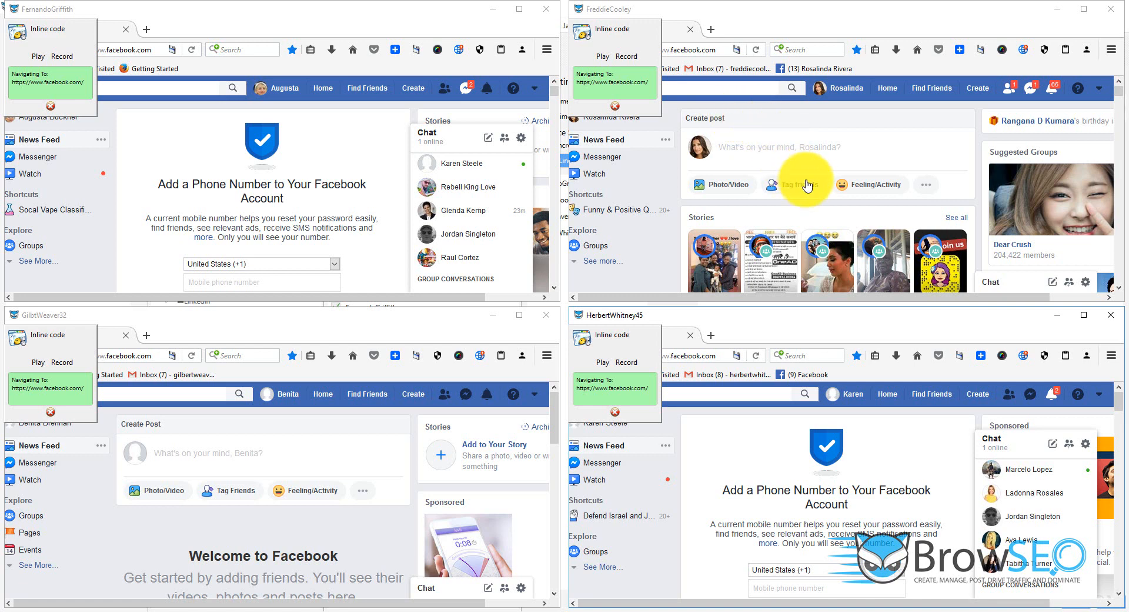